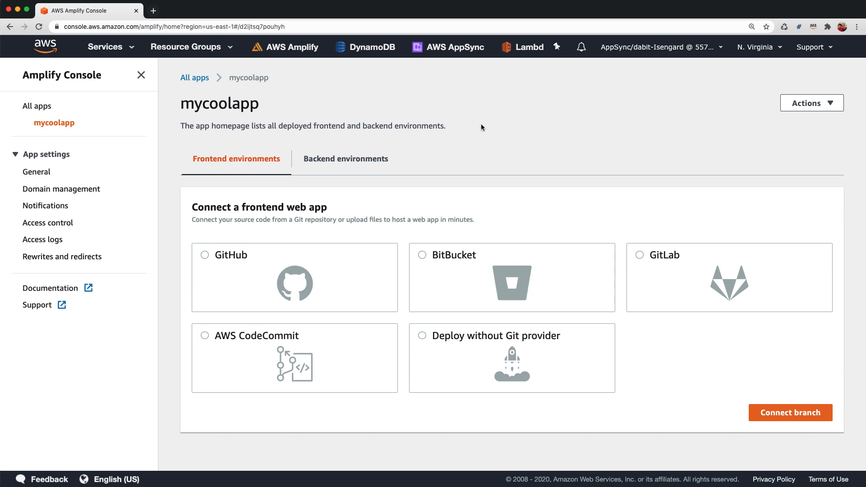
mouse_move(440, 117)
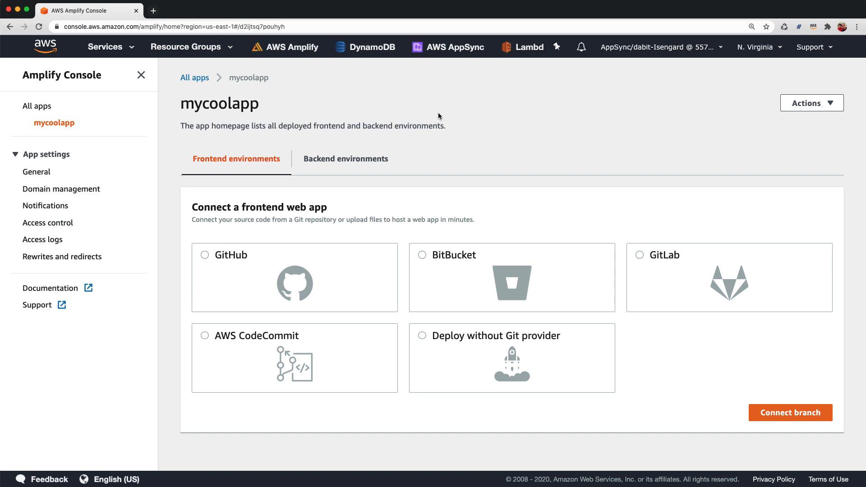
mouse_move(435, 115)
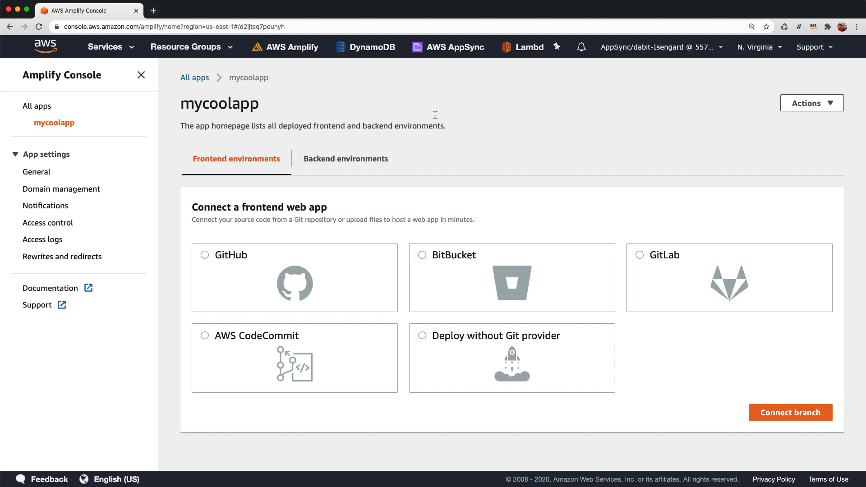
Step: Open mycoolapp's Backend environments tab to reveal the dev environment with Authentication
left_click(346, 159)
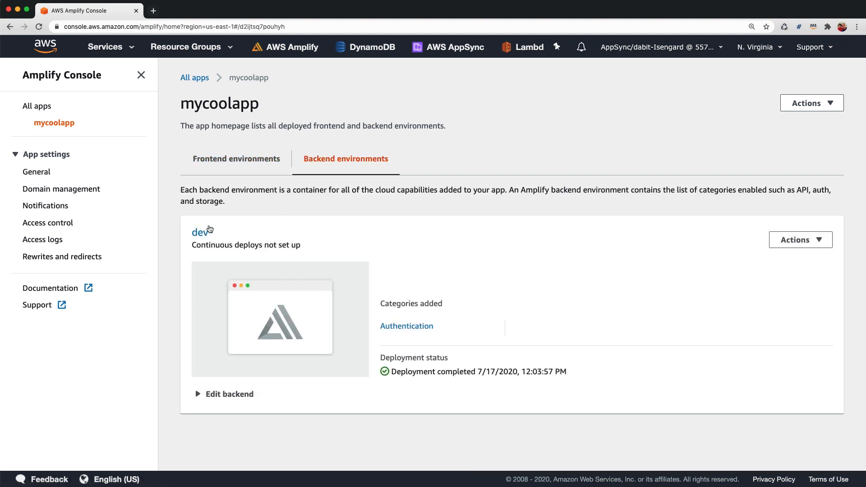
Step: Open the dev environment and copy its amplify pull command under Edit backend
left_click(198, 231)
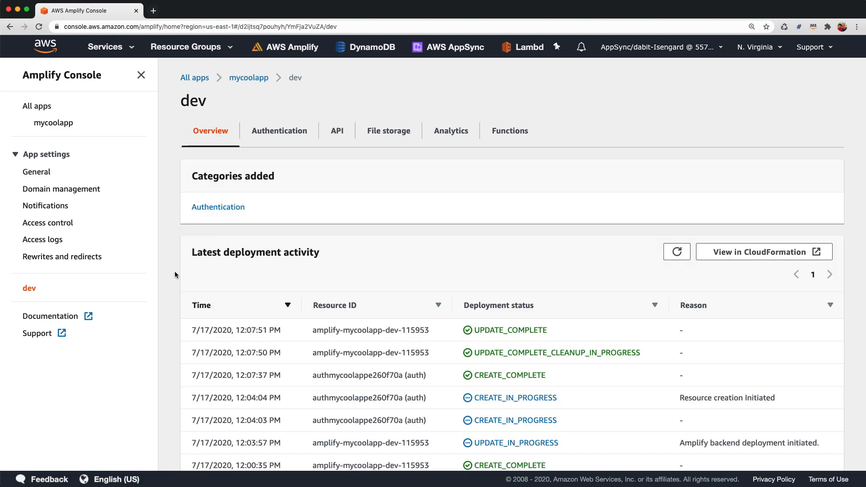
scroll("down", 3)
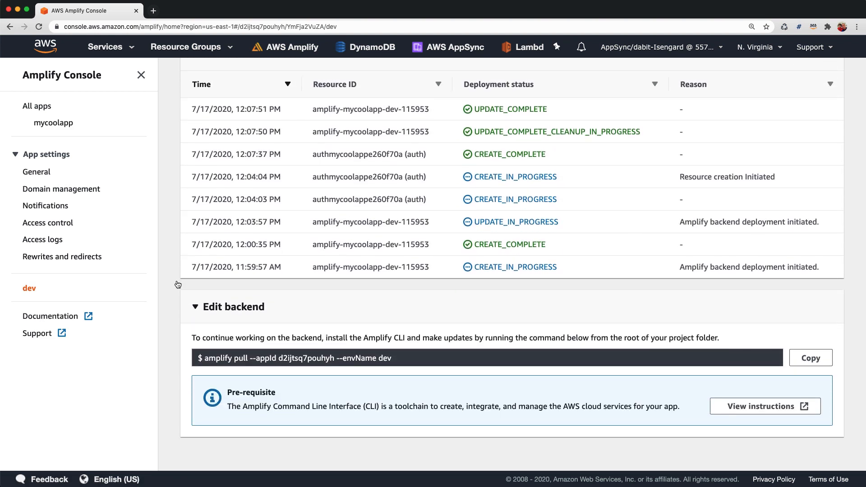
mouse_move(248, 356)
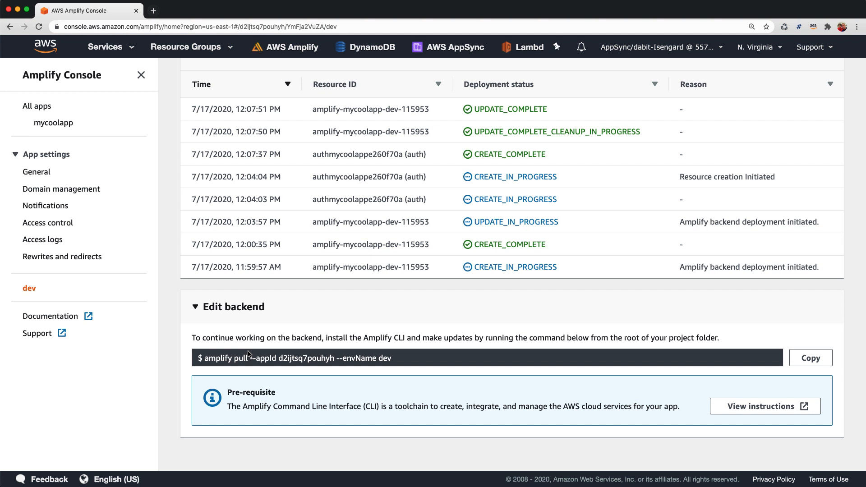
left_click(811, 358)
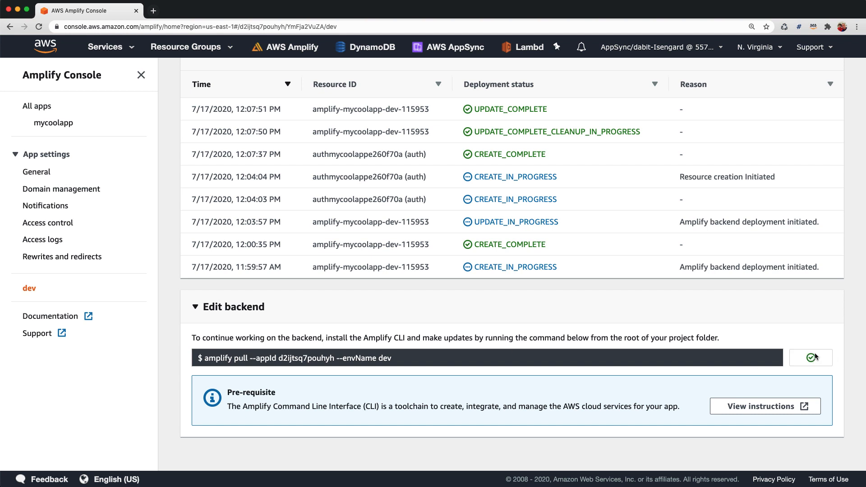
left_click(812, 357)
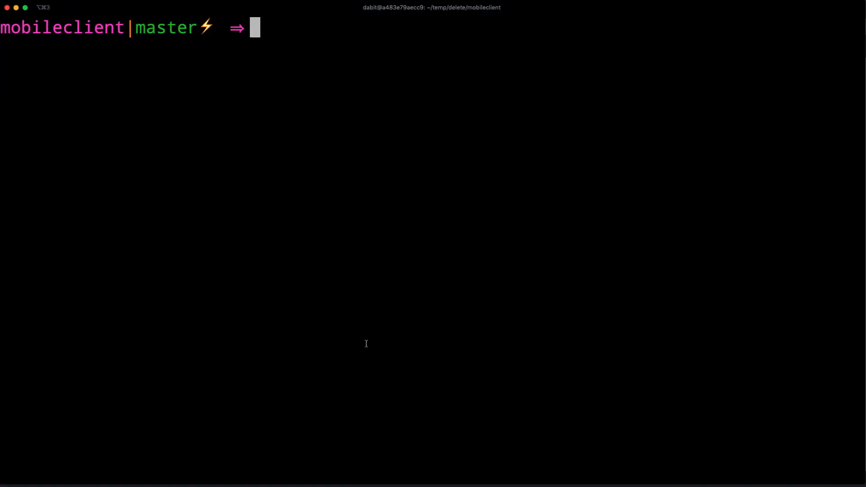
Step: Run amplify pull --appId d2ijtsq7pouhyh --envName dev with default profile and VS Code editor
type("amplify pull --appId d2ijtsq7pouhyh --envName dev")
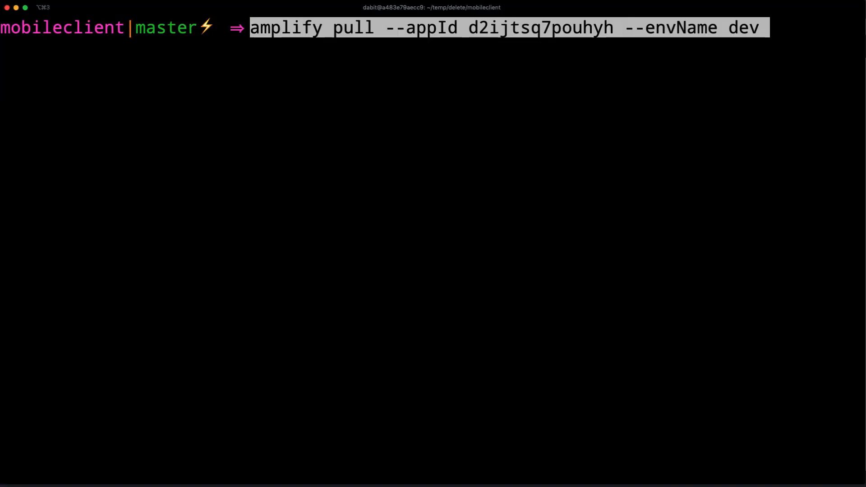
key("Enter")
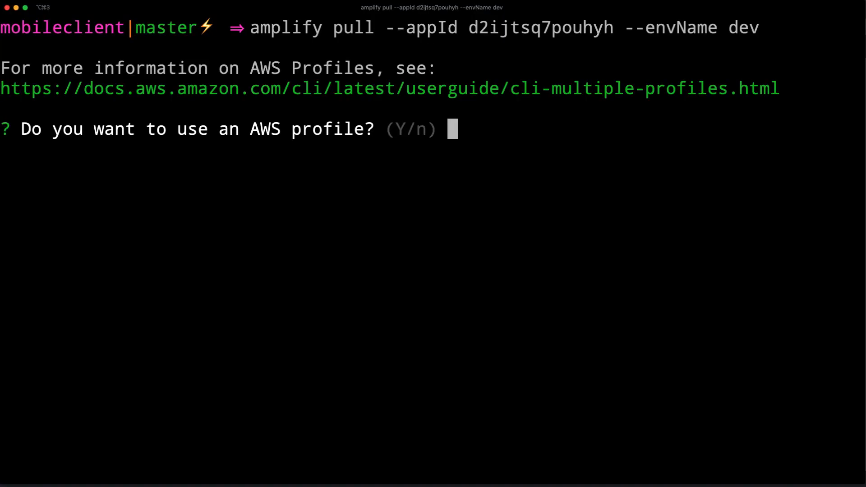
type("y")
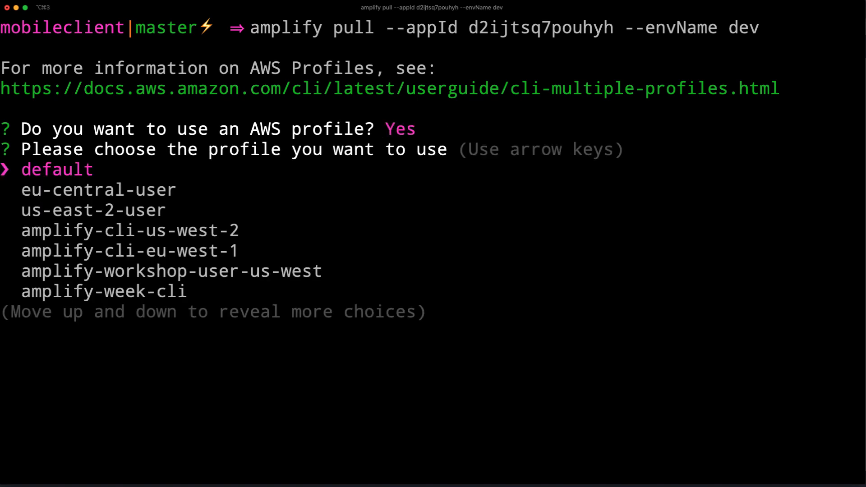
key("enter")
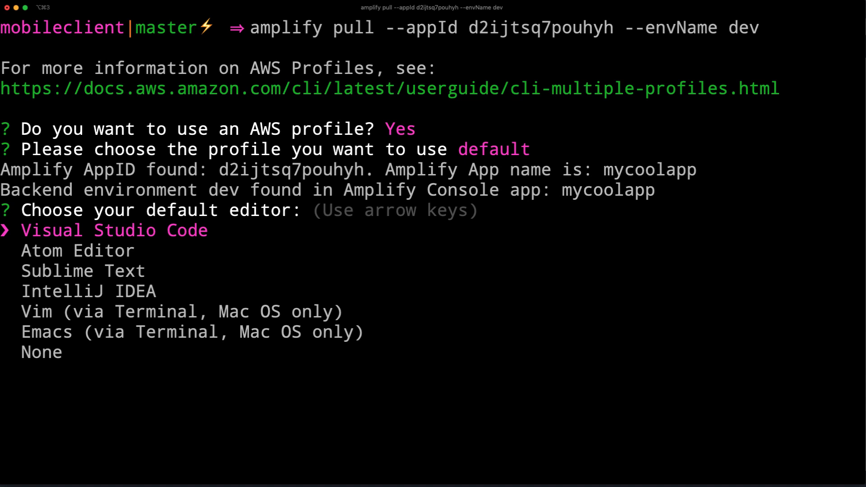
key("enter")
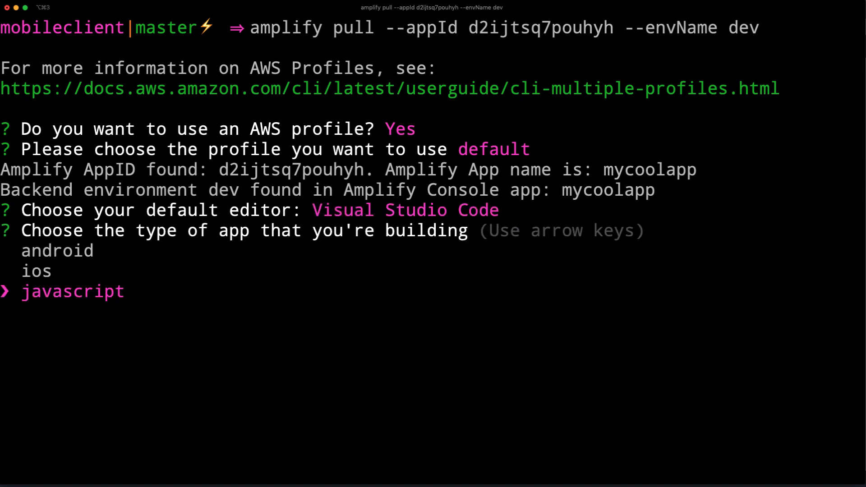
Step: Configure a javascript react-native app with default paths and commands, answering y to modify backend
key("Enter")
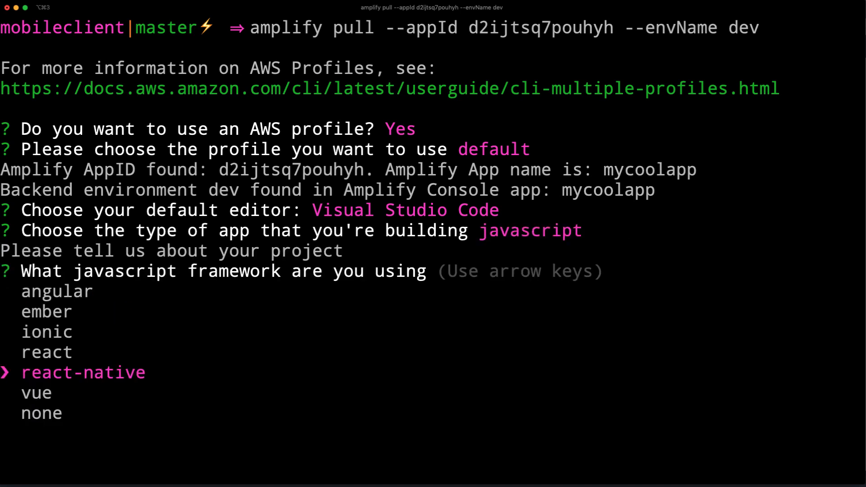
key("Enter")
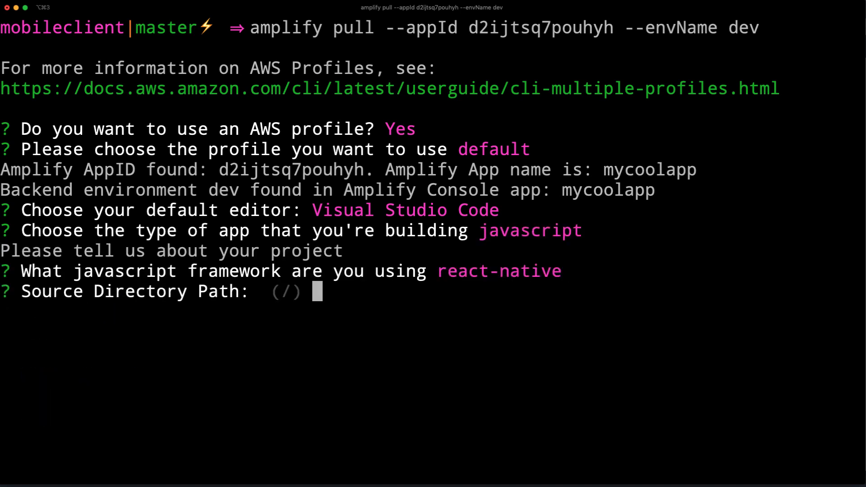
key("Enter")
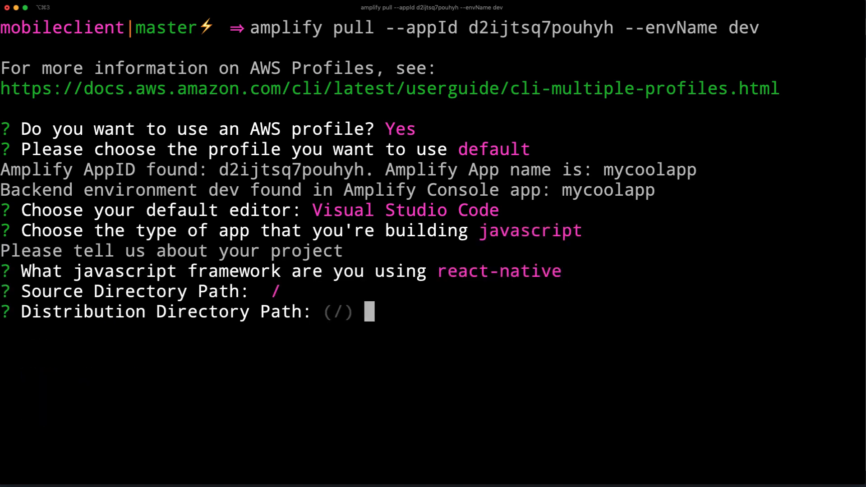
key("Enter")
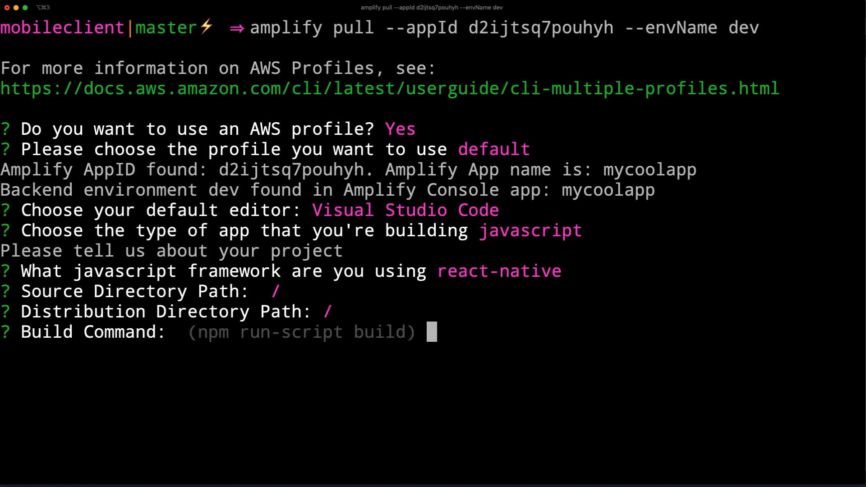
key("Enter")
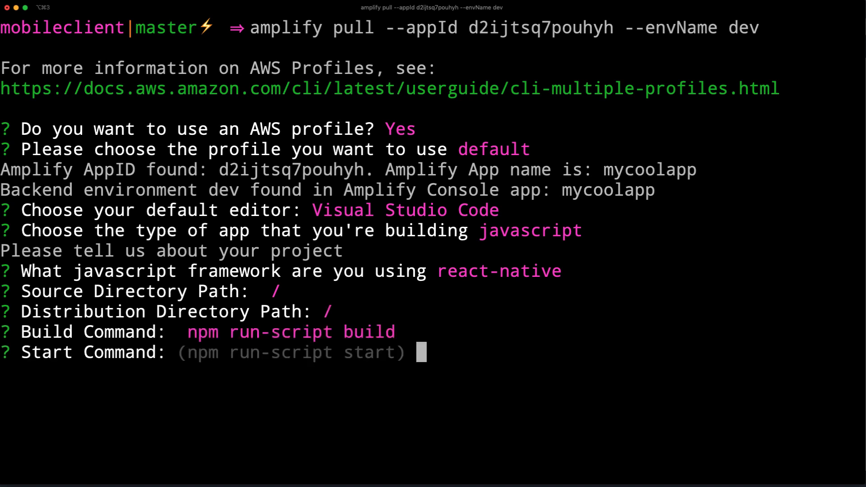
key("Enter")
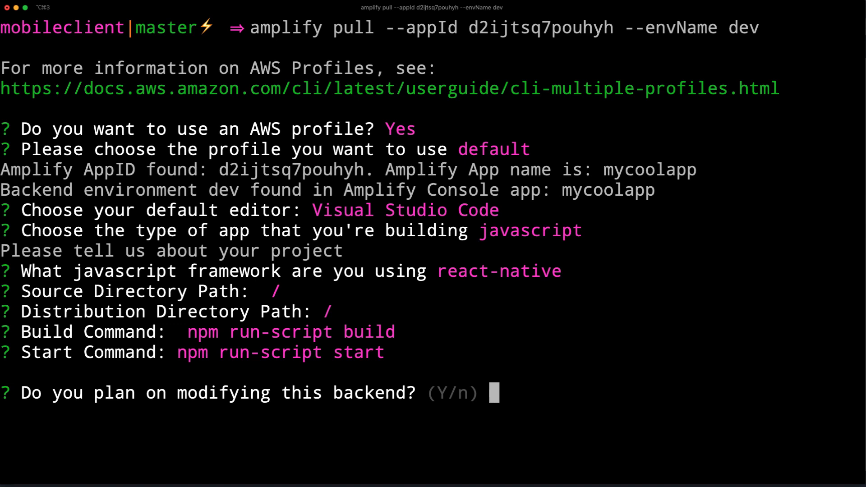
type("y")
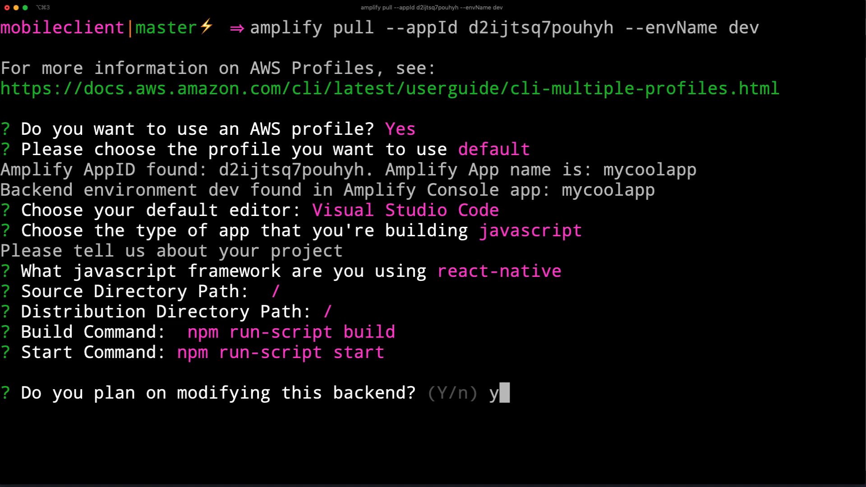
key("Enter")
type("ls")
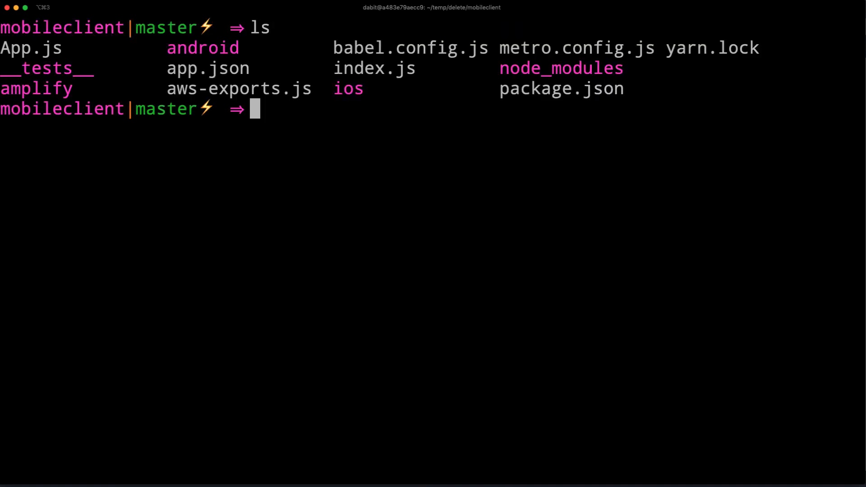
Step: Open the mobileclient project folder in Visual Studio Code with 'code .'
double_click(238, 88)
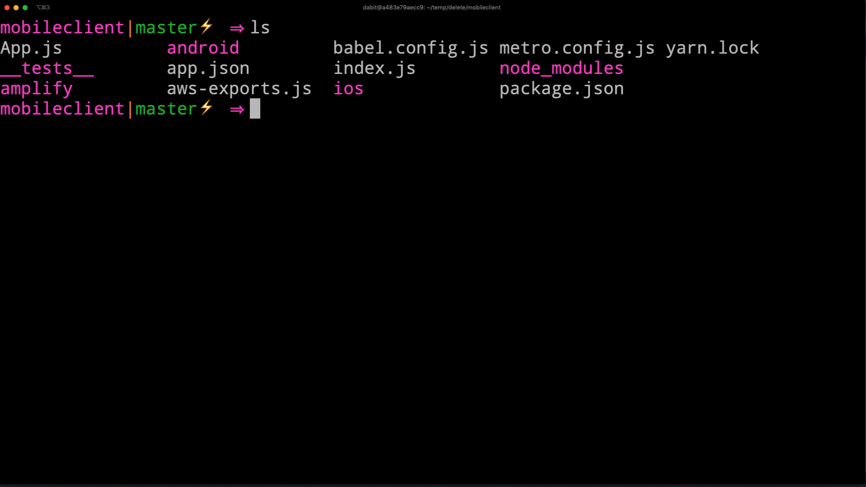
type("code .")
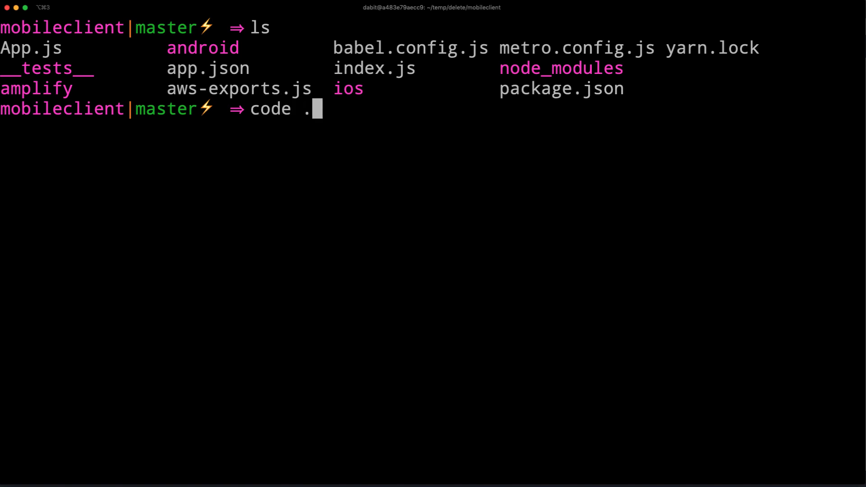
key("Enter")
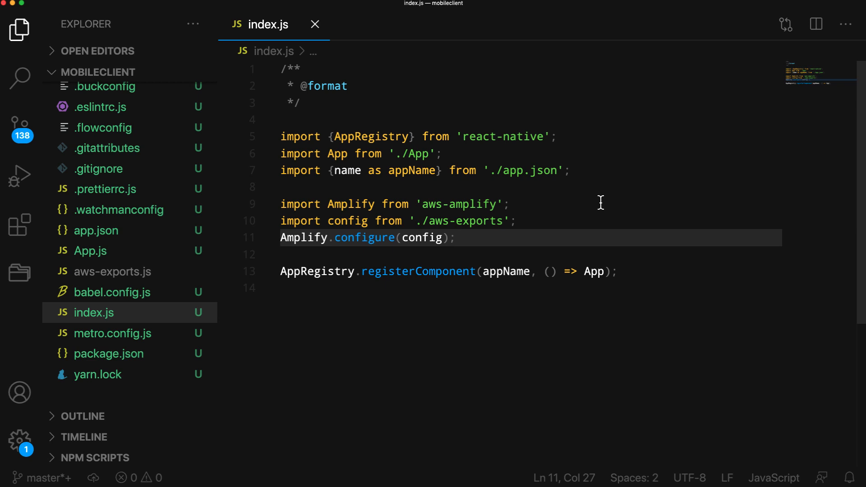
Step: Open App.js from the Explorer sidebar after reviewing index.js's Amplify.configure(config)
left_click(457, 238)
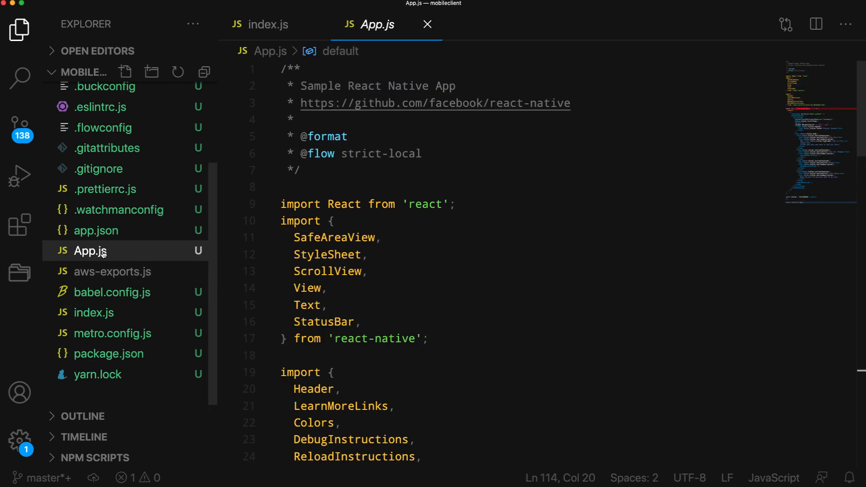
Step: Import withAuthenticator from 'aws-amplify-react-native' and export withAuthenticator(App, { includeGreetings: true }), then save
scroll("down", 3)
type("import { ")
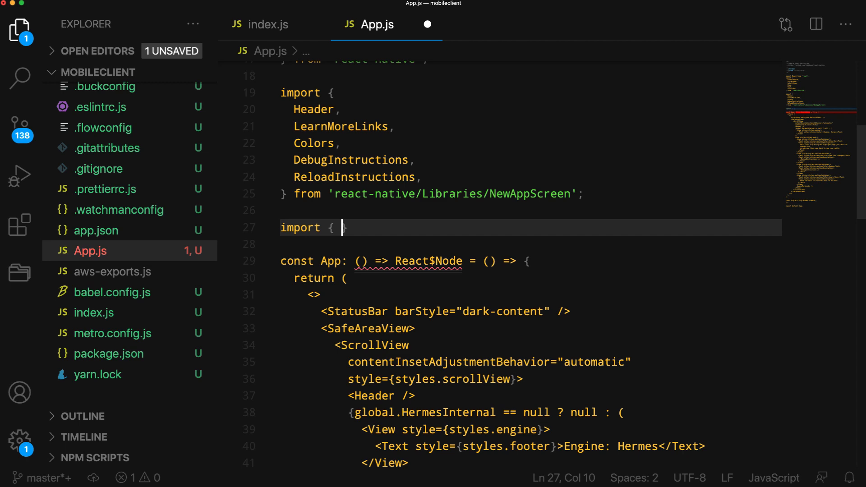
type("withAuthenticator")
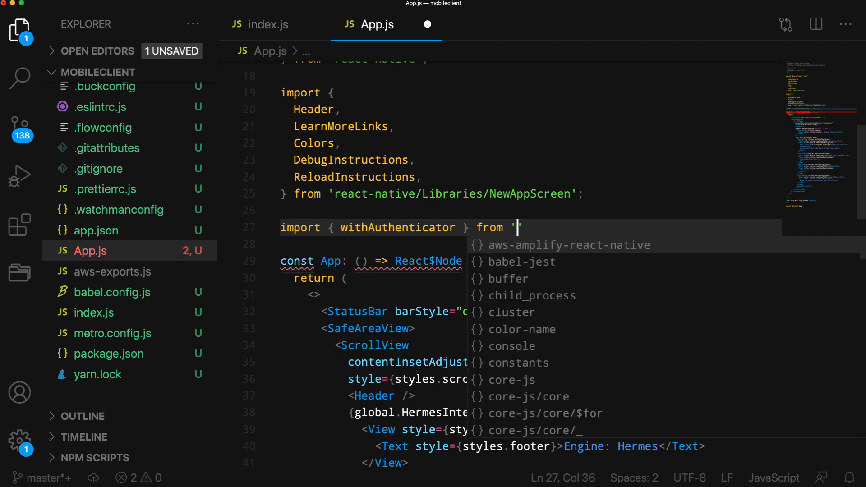
type("aws-ampl")
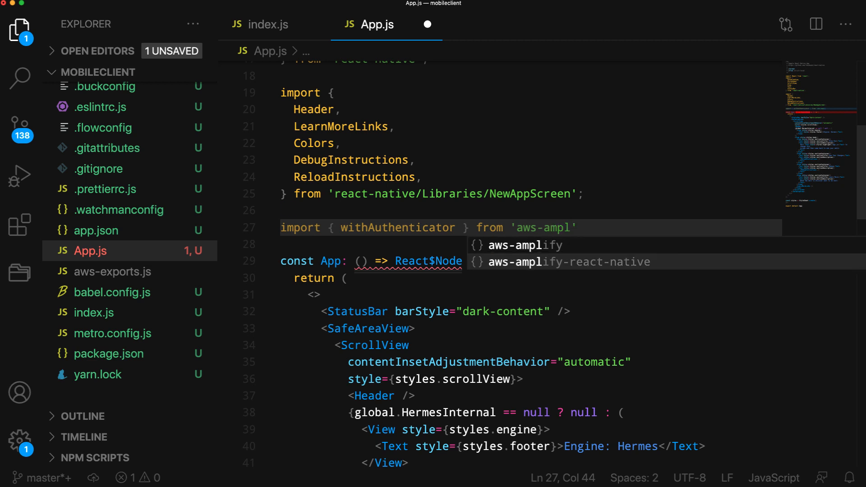
left_click(570, 262)
type("in")
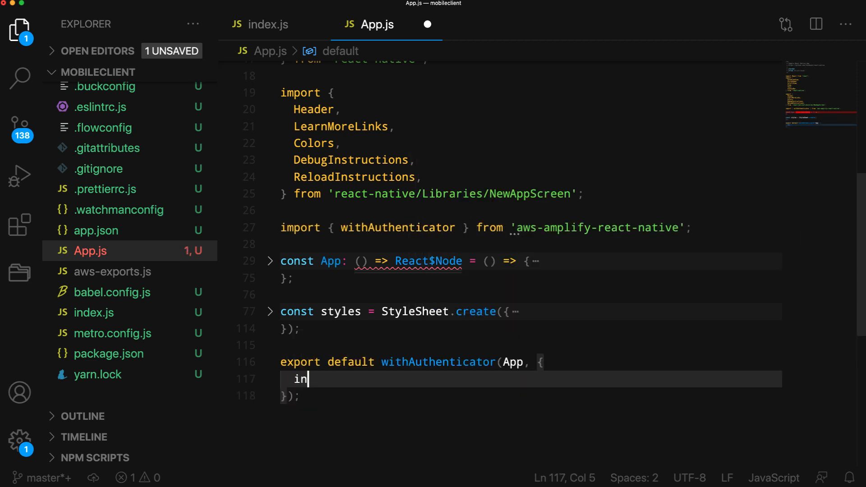
type("cludeGreetings: true")
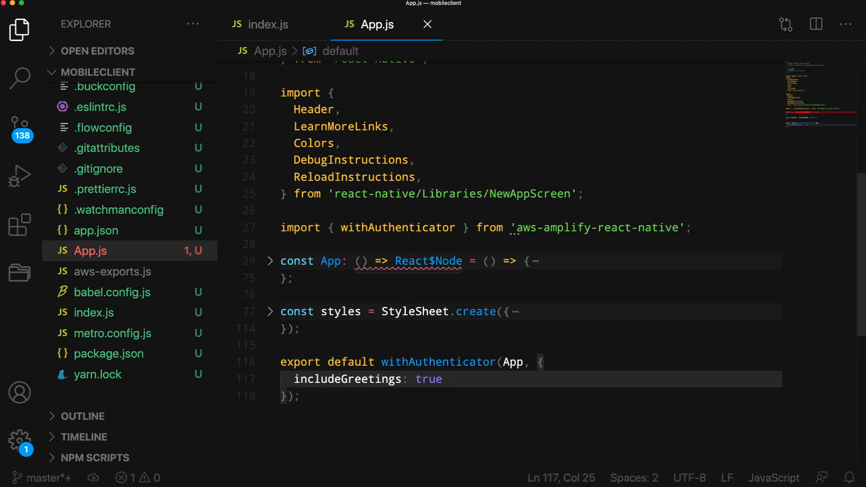
left_click(425, 352)
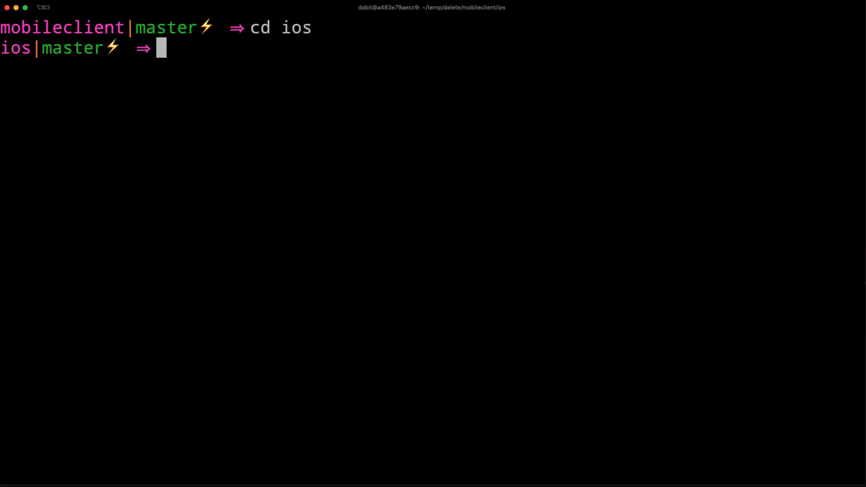
Step: Open mobileclient.xcworkspace in Xcode and run the app on the iPhone 11 Pro Max simulator
type("open mobileclient.xcworkspace")
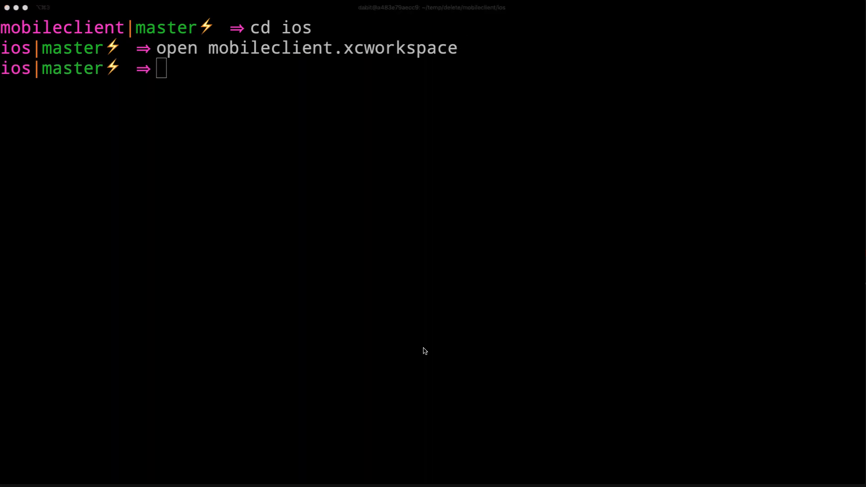
key("enter")
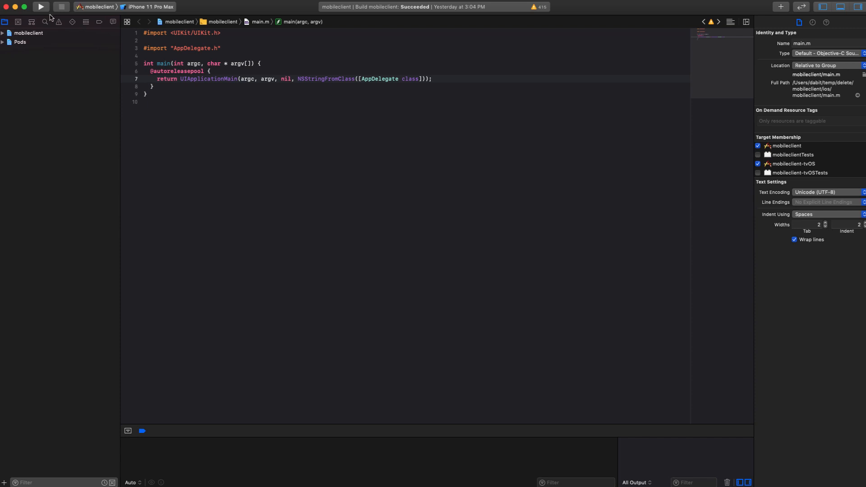
left_click(42, 6)
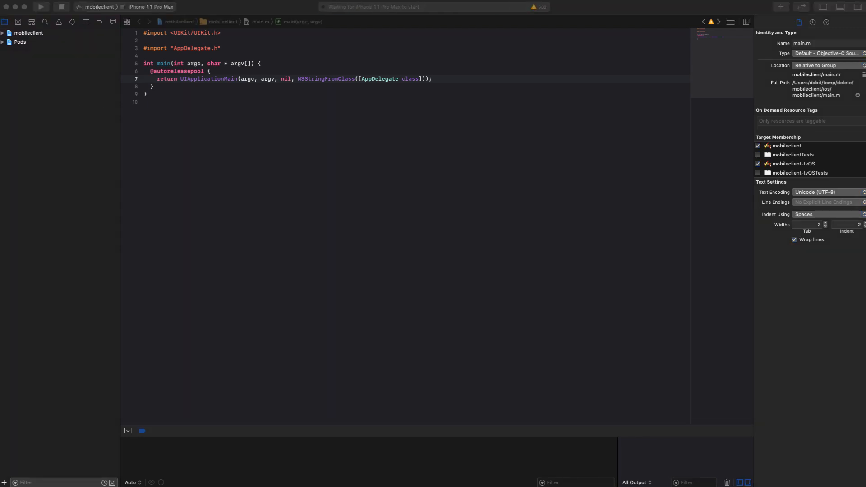